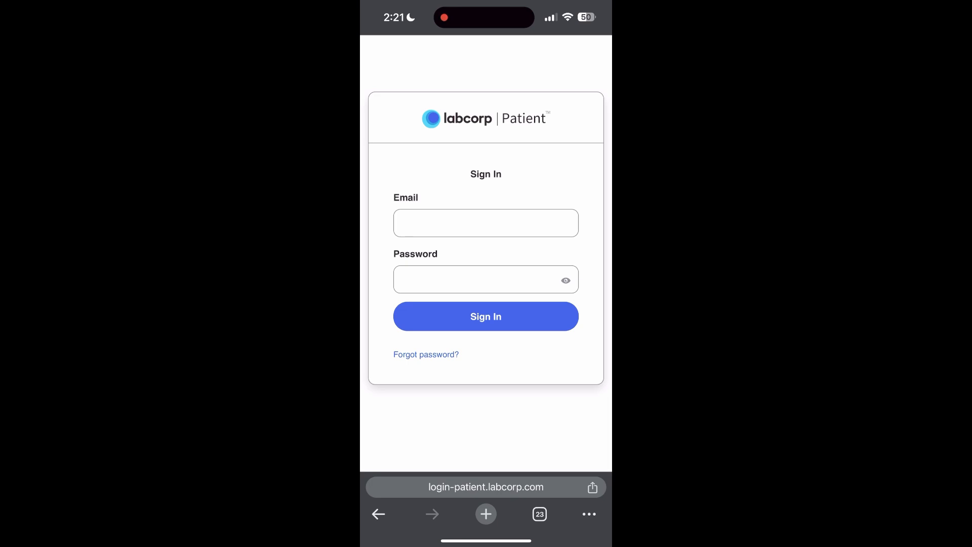
- Show Chrome's options menu over the Labcorp Patient sign-in page
{"action": "left_click", "coordinate": [587, 514]}
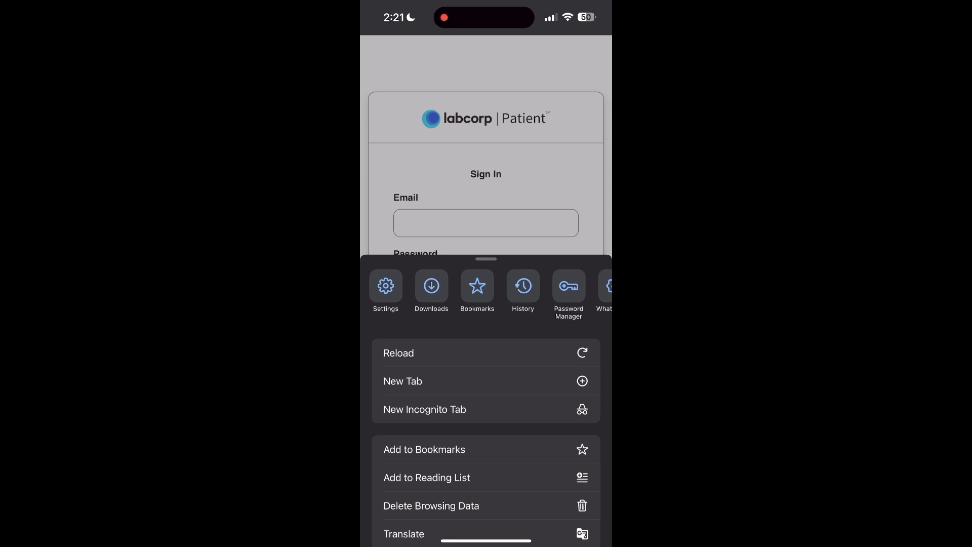
- Reach Delete Browsing Data from History with all-time history, cookies and cache ticked
{"action": "left_click", "coordinate": [523, 290]}
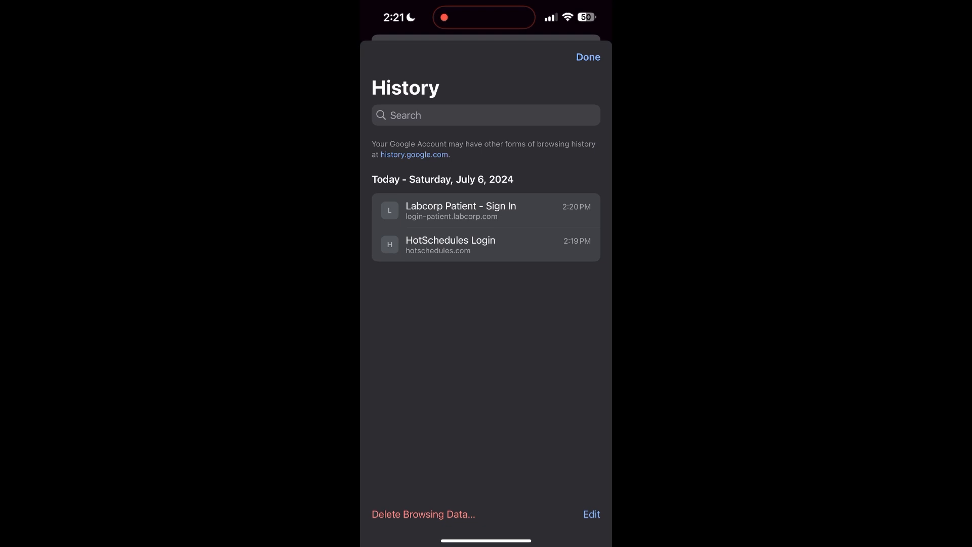
{"action": "left_click", "coordinate": [423, 515]}
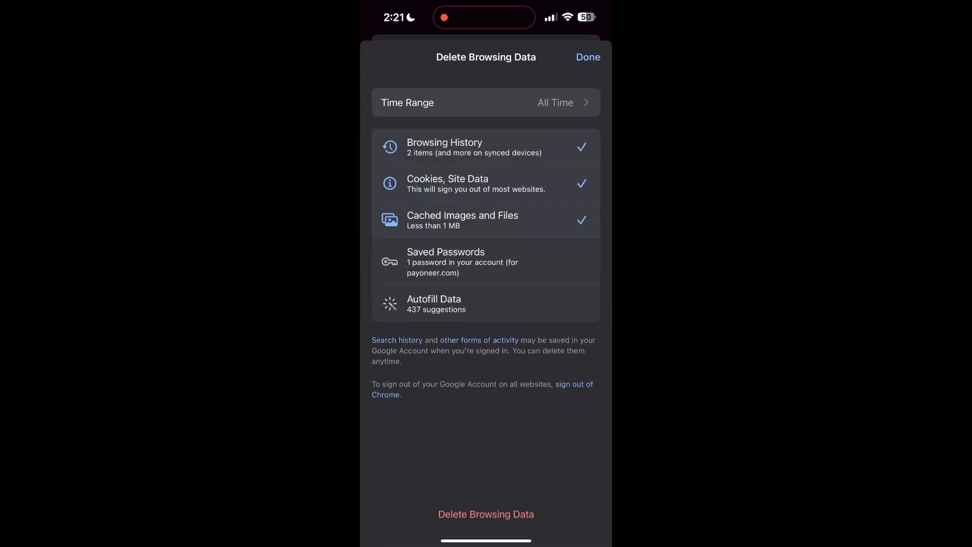